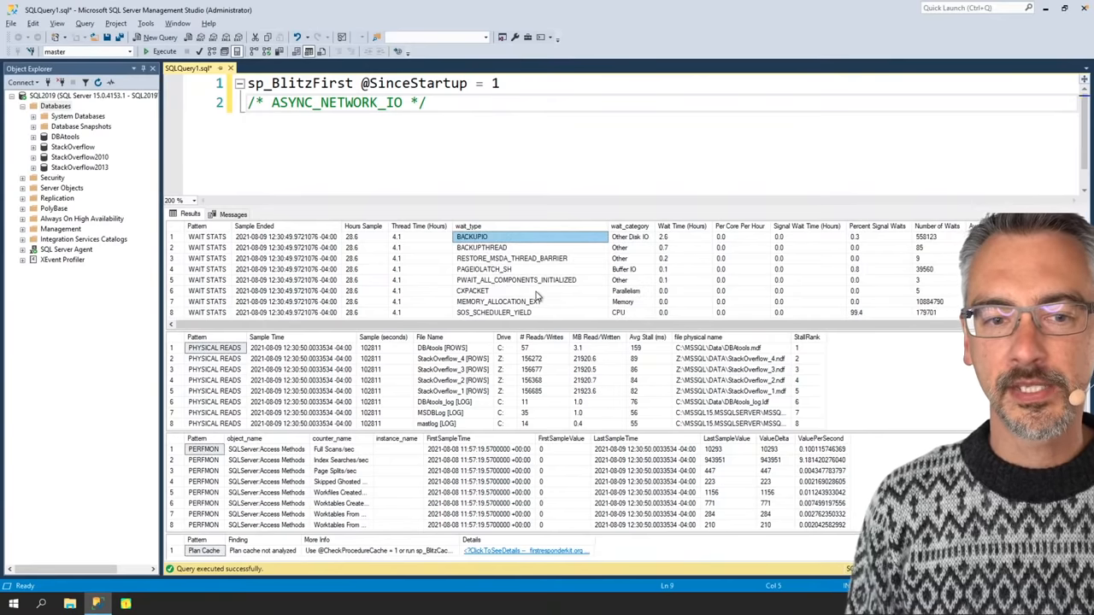
left_click(425, 102)
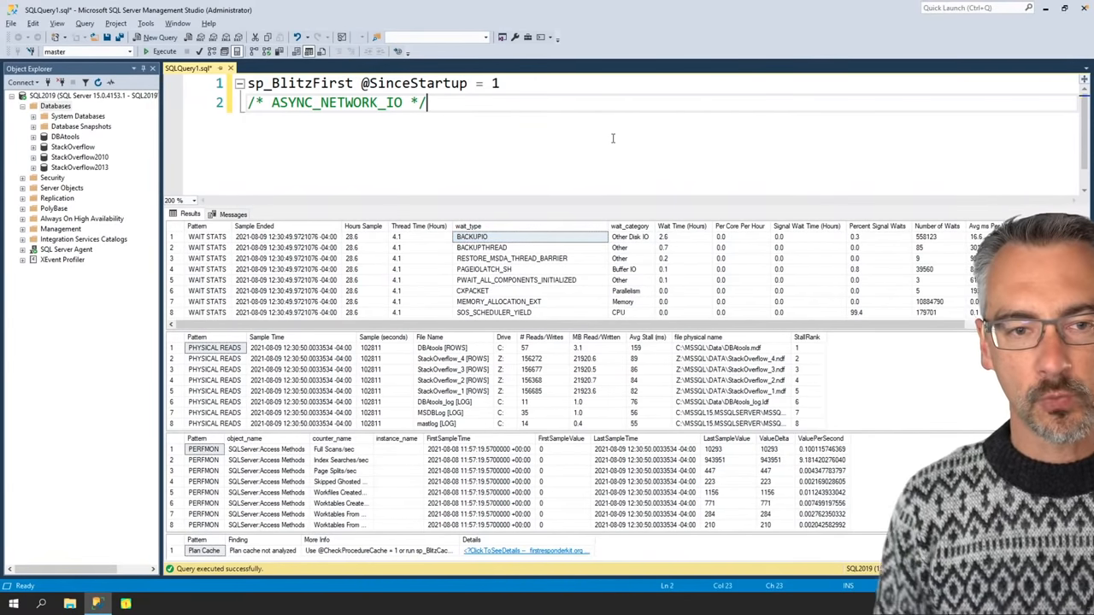
type("sp_BlitzCache @S")
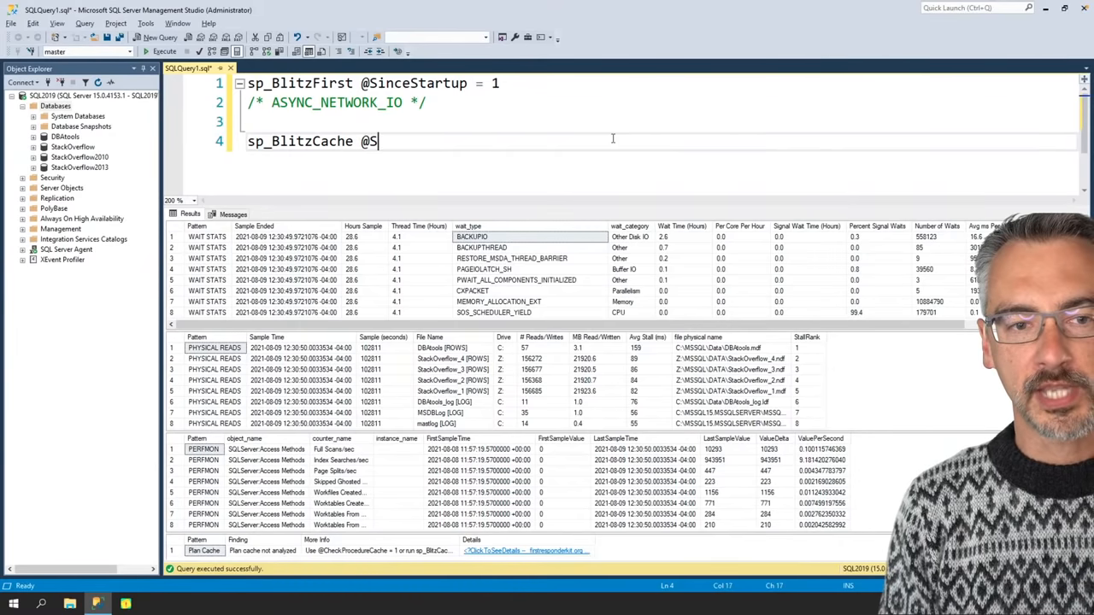
type("ortOrder = 'cpu")
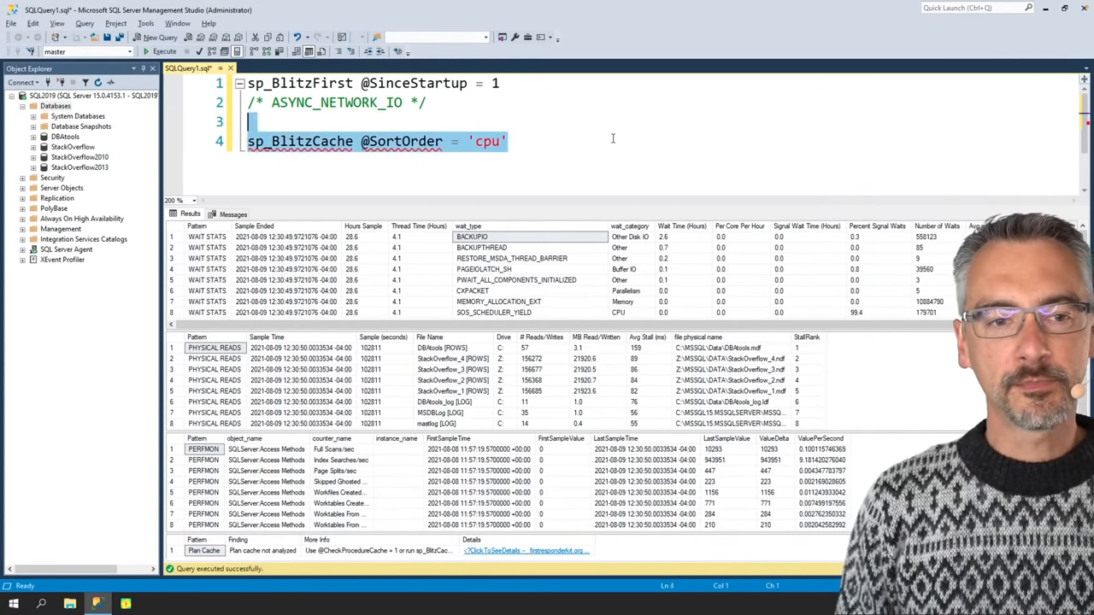
left_click(164, 51)
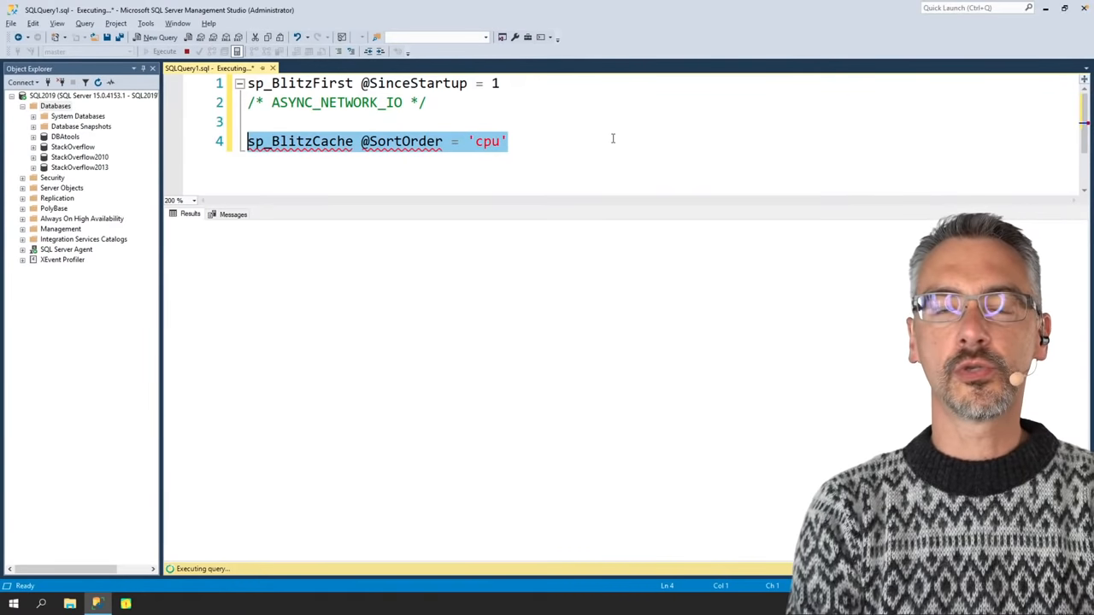